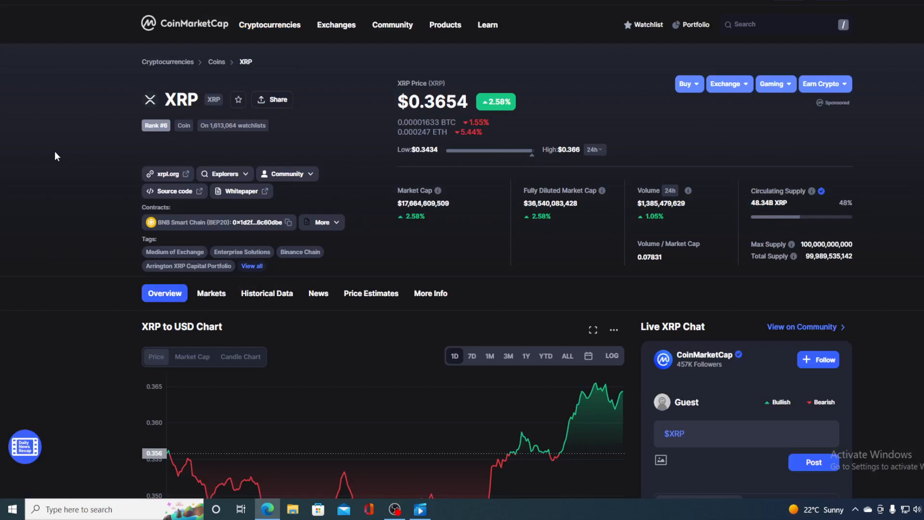
mouse_move(124, 97)
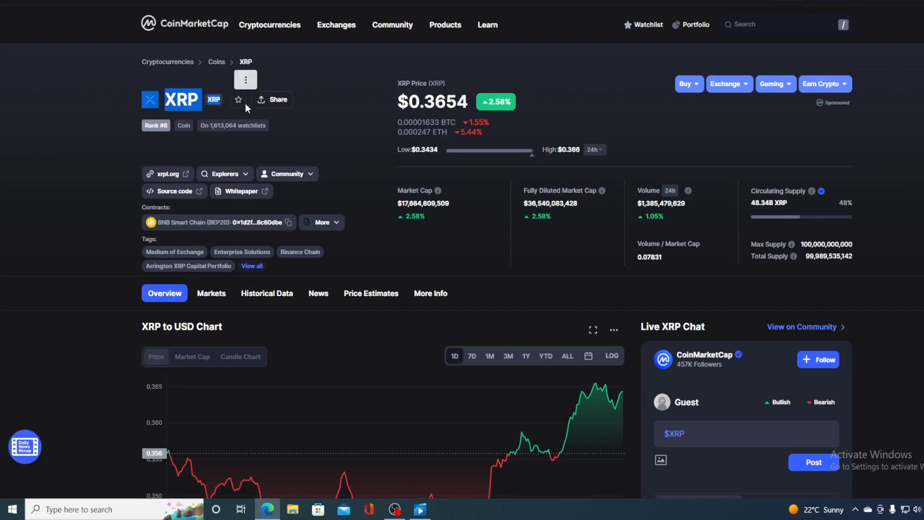
Highlight the current XRP price figures near the top of the McCaleb article
scroll("down", 3)
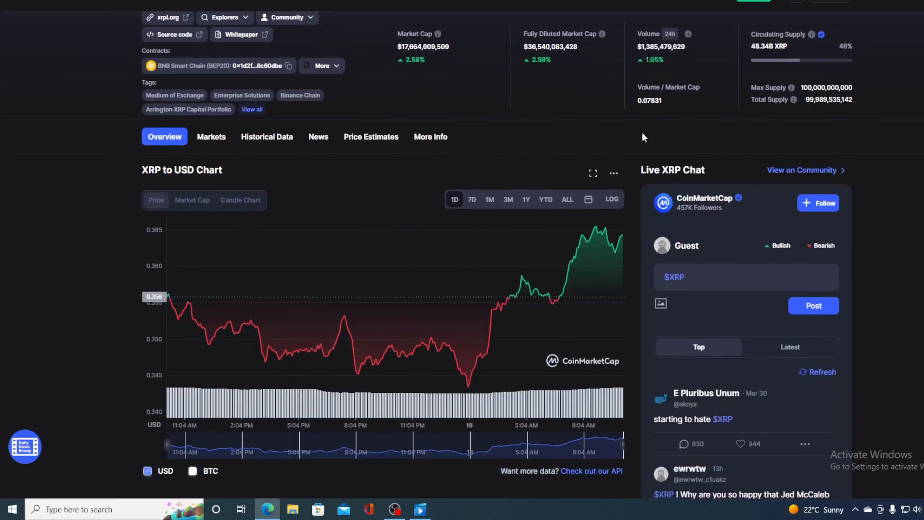
mouse_move(623, 241)
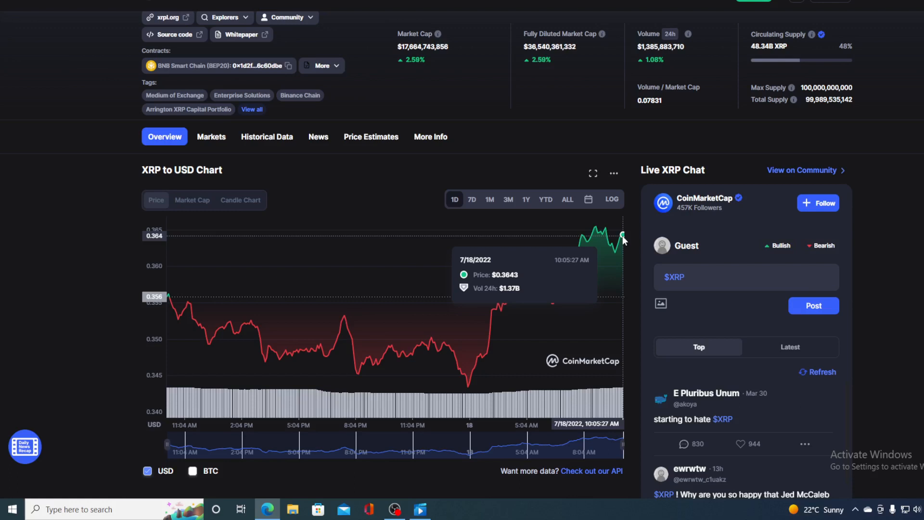
mouse_move(632, 214)
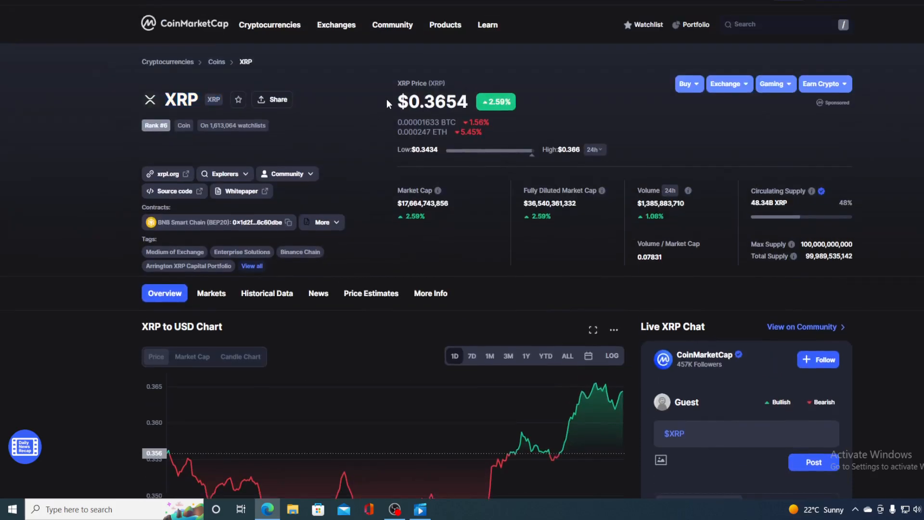
left_click_drag(399, 82, 455, 109)
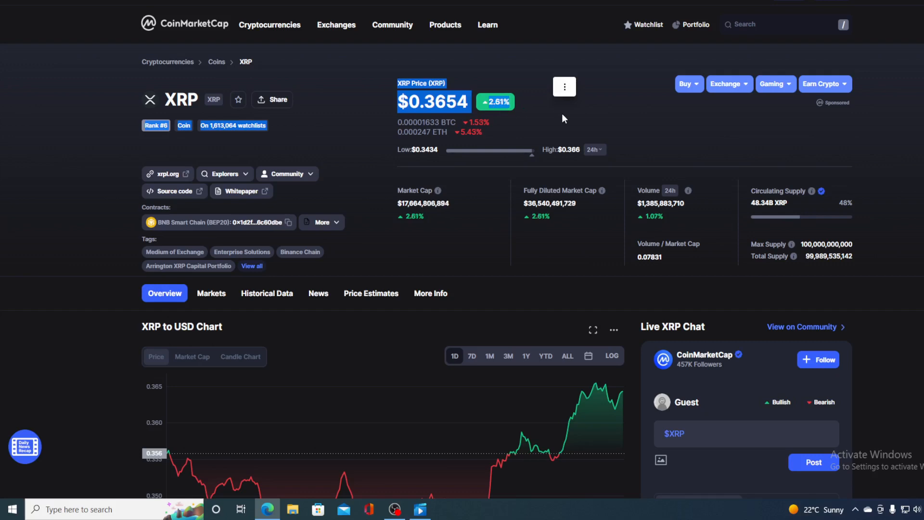
mouse_move(652, 139)
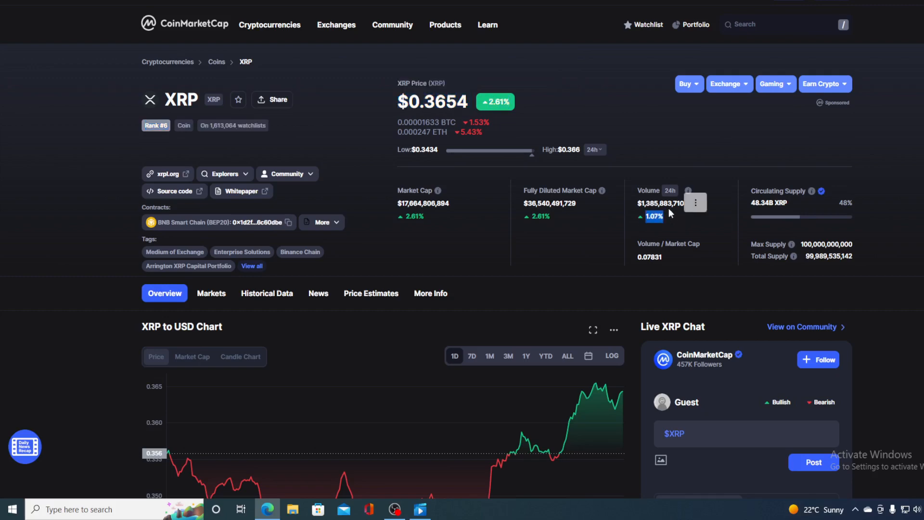
Read through the article on McCaleb's eight-year XRP selloff down to the 188 XRP remaining
scroll("down", 3)
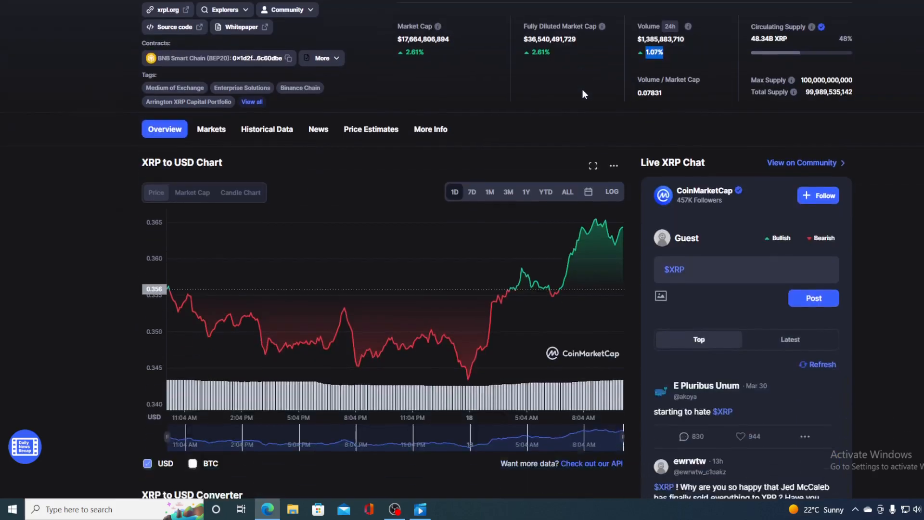
scroll("down", 3)
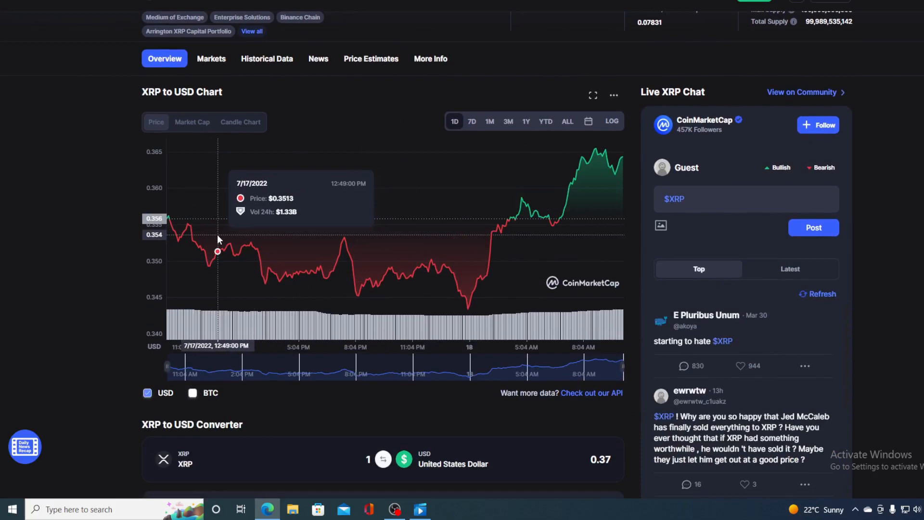
mouse_move(281, 269)
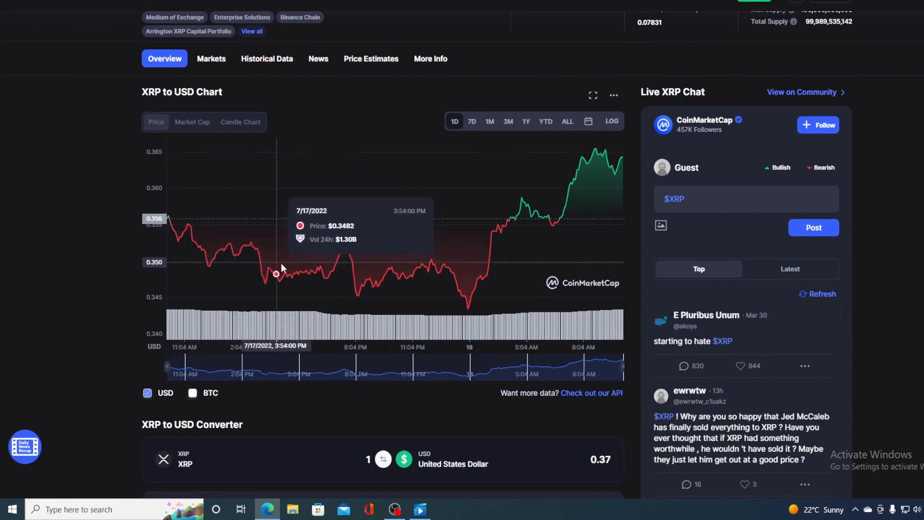
mouse_move(459, 303)
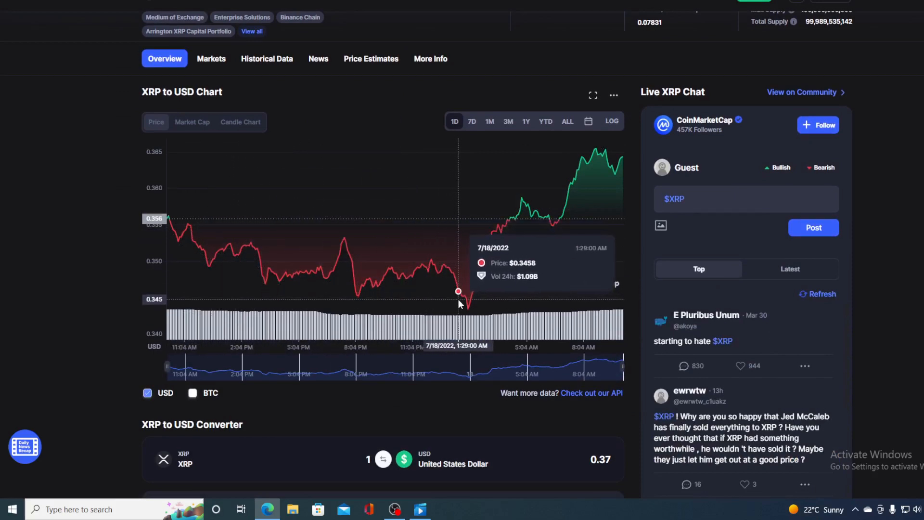
mouse_move(468, 311)
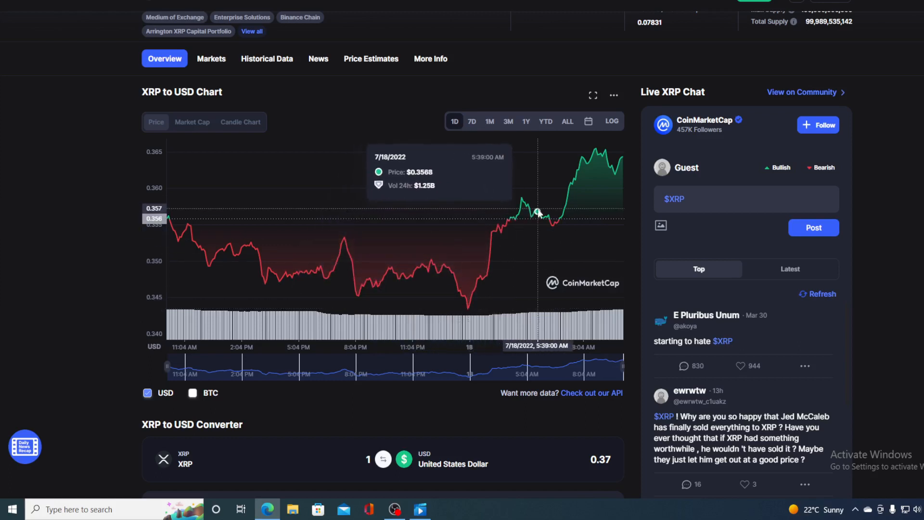
mouse_move(617, 170)
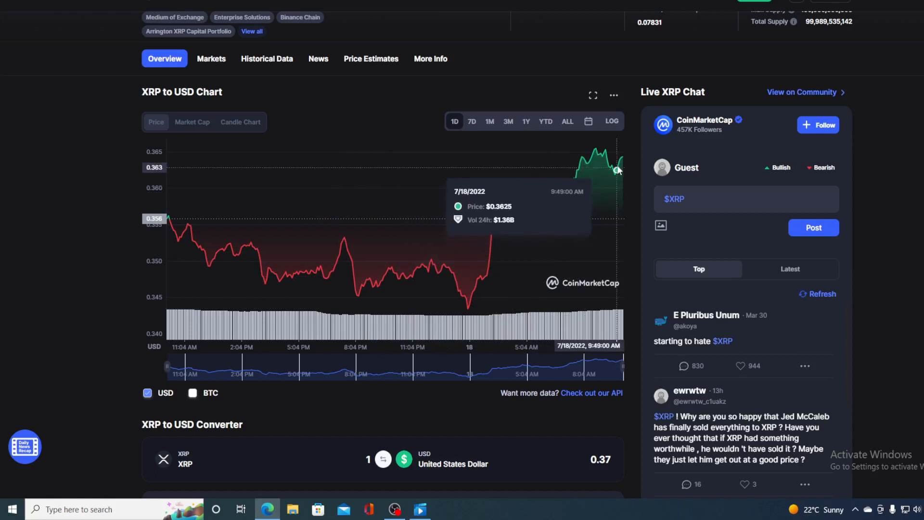
mouse_move(625, 161)
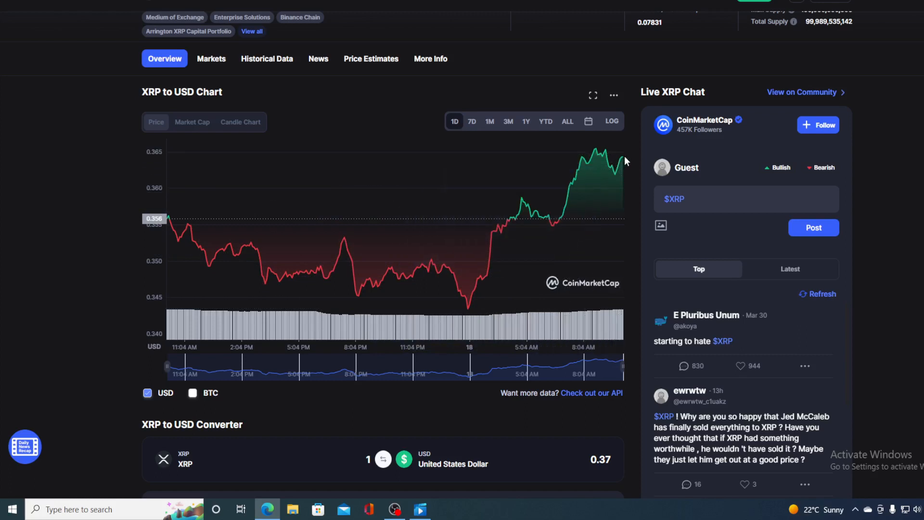
mouse_move(622, 158)
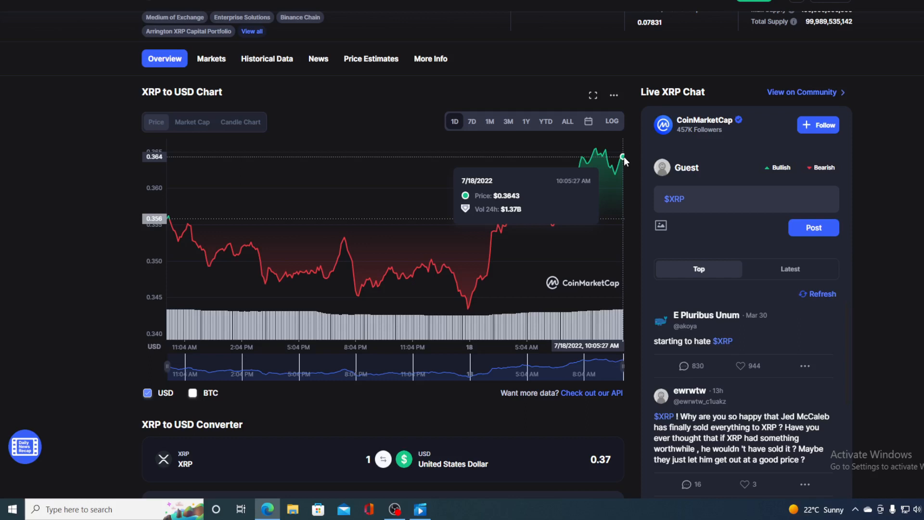
mouse_move(624, 113)
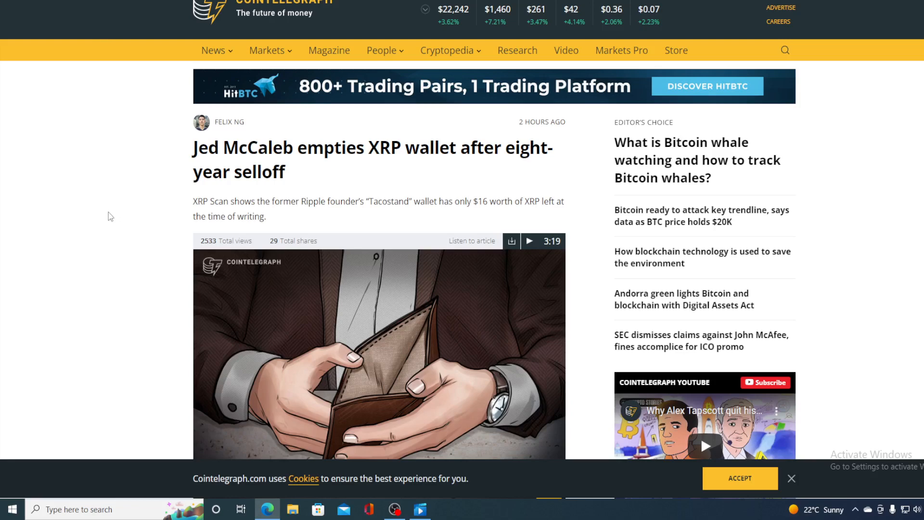
scroll("down", 3)
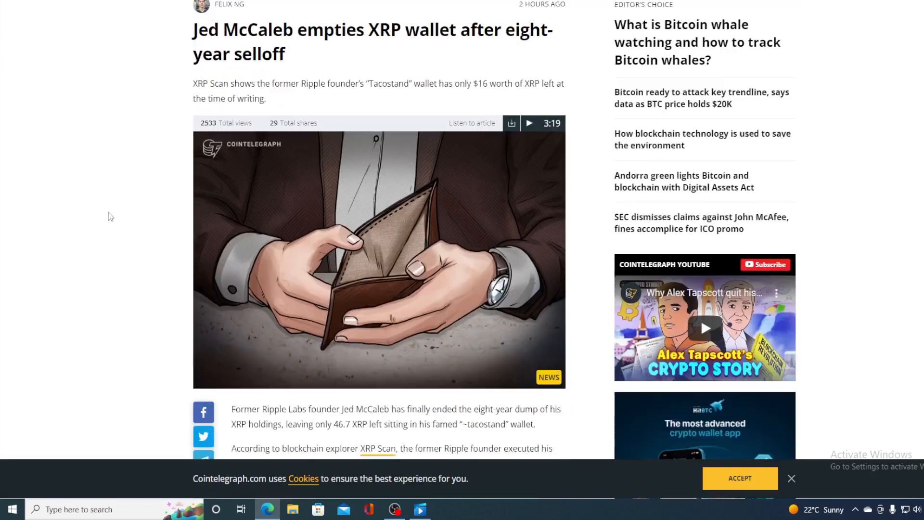
scroll("down", 3)
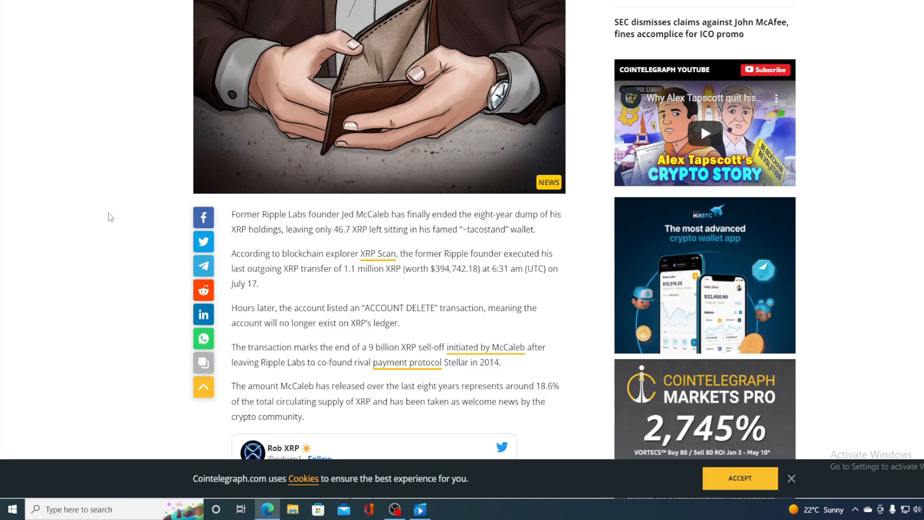
scroll("down", 3)
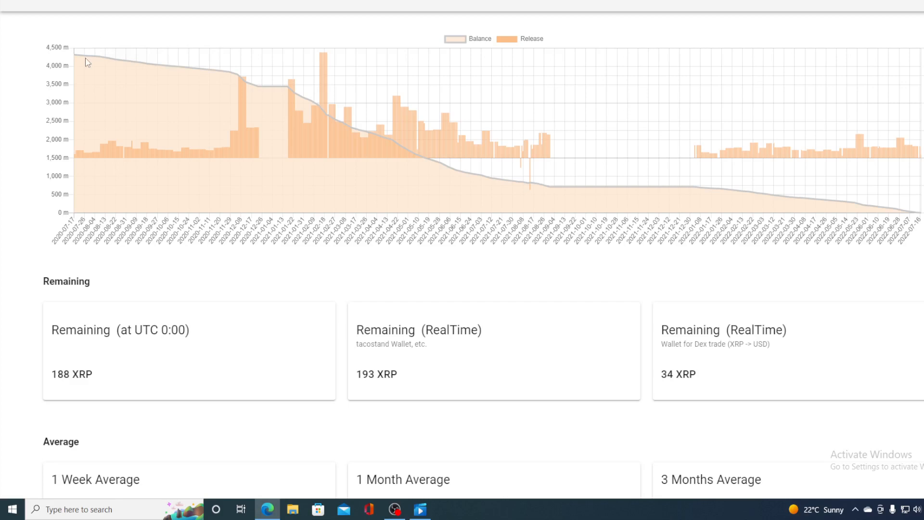
mouse_move(756, 206)
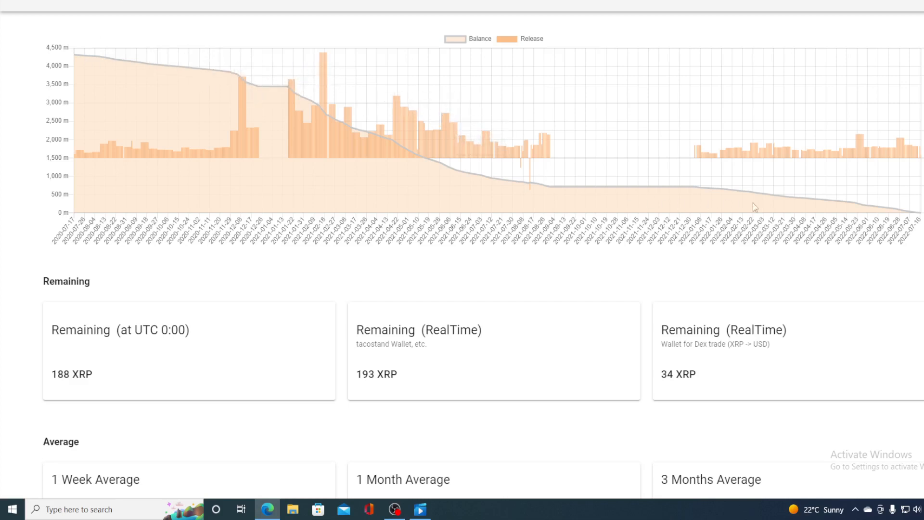
mouse_move(903, 272)
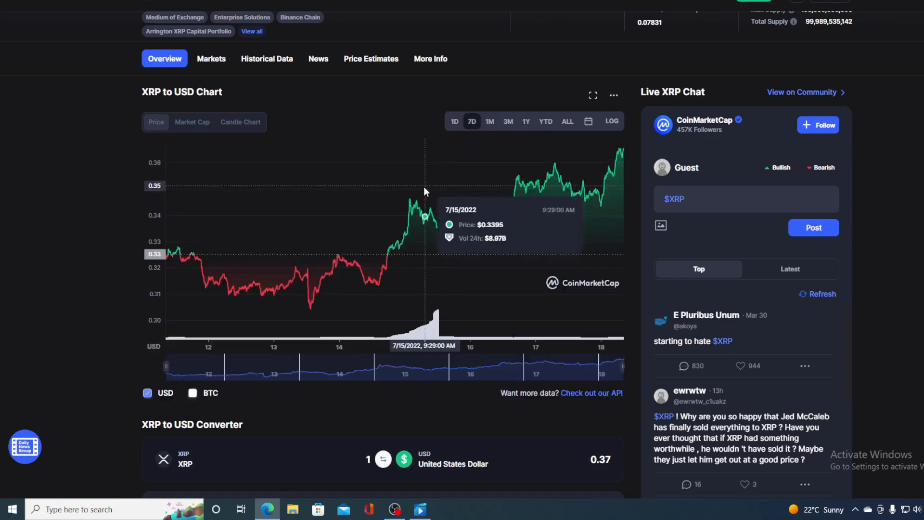
mouse_move(395, 247)
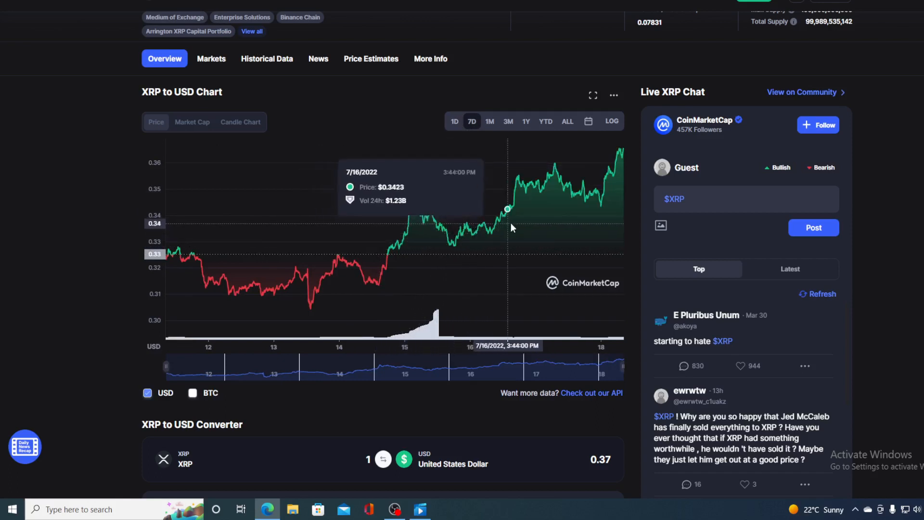
mouse_move(580, 195)
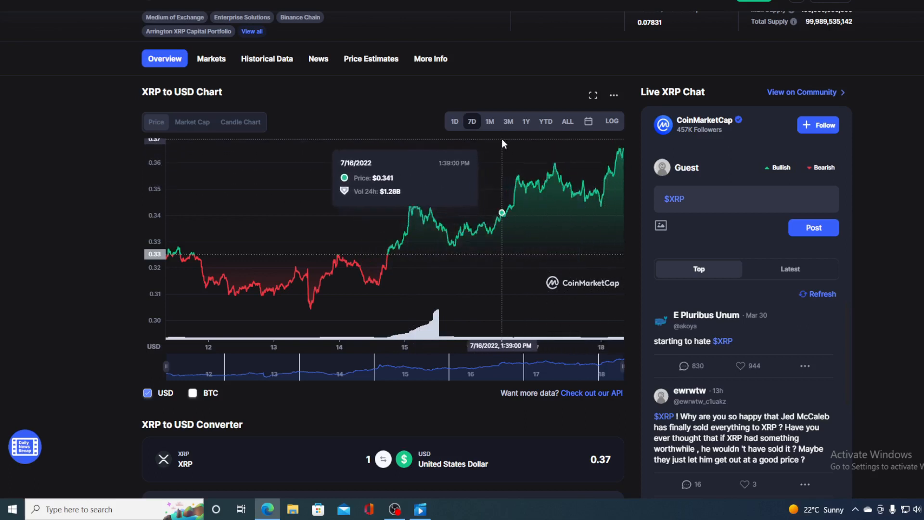
View XRP's 1-month price chart, then return it to the 1-day range around $0.36
left_click(489, 121)
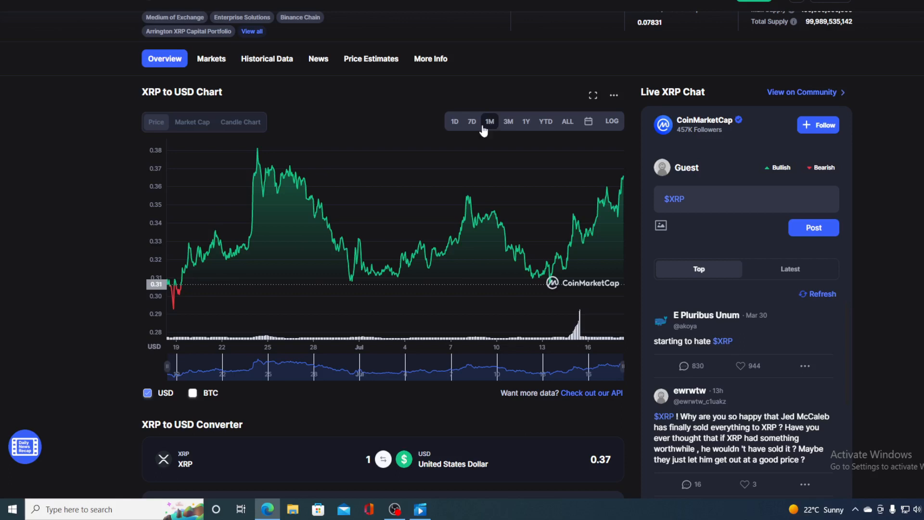
left_click(453, 121)
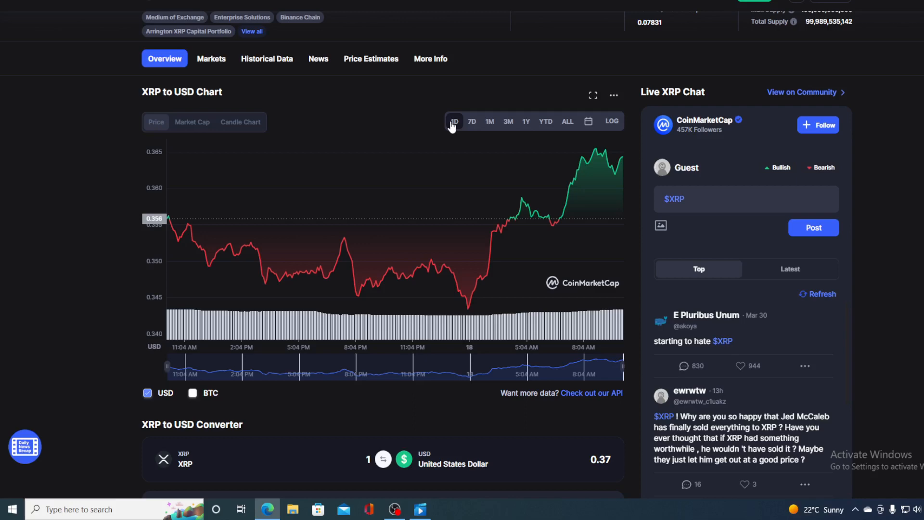
mouse_move(325, 121)
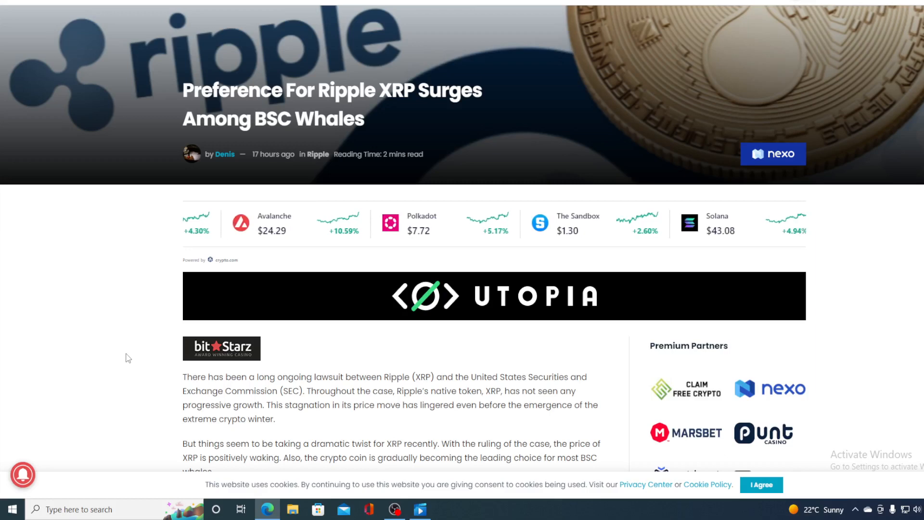
Read through NewsBTC's article on BSC whales favouring Ripple XRP
scroll("down", 3)
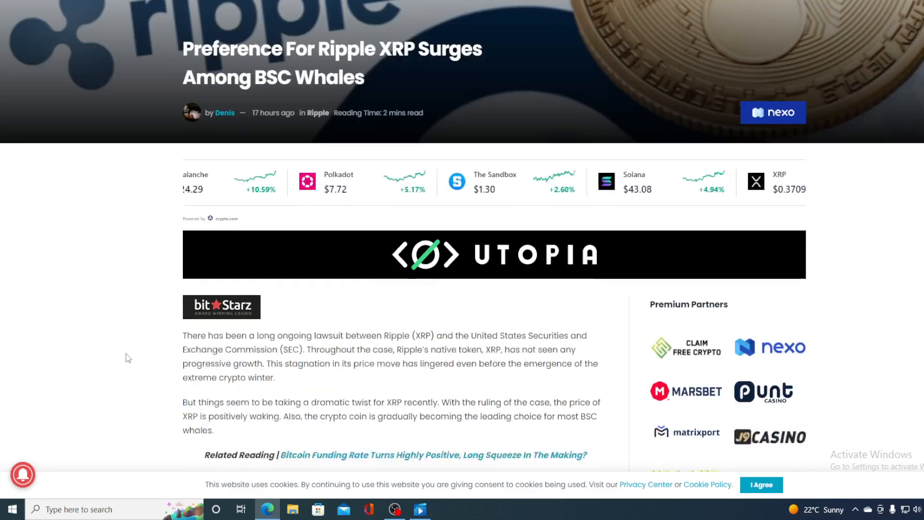
scroll("down", 3)
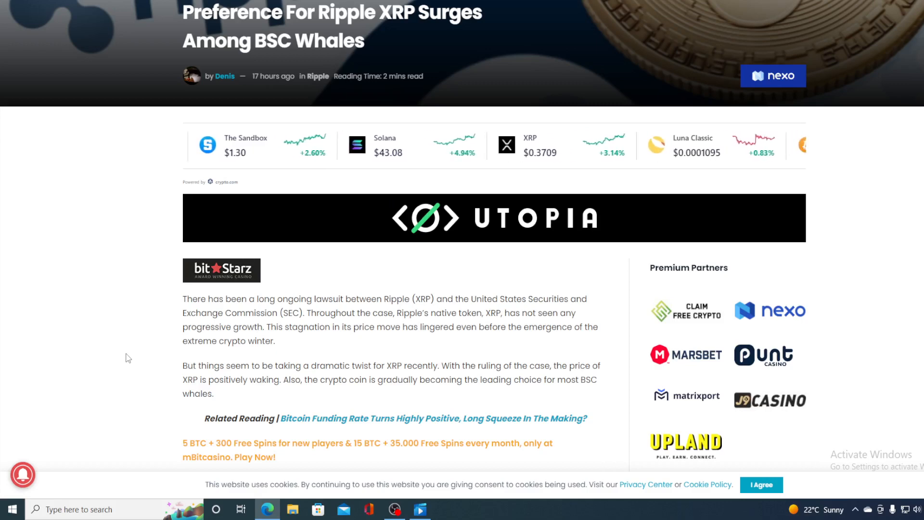
scroll("down", 3)
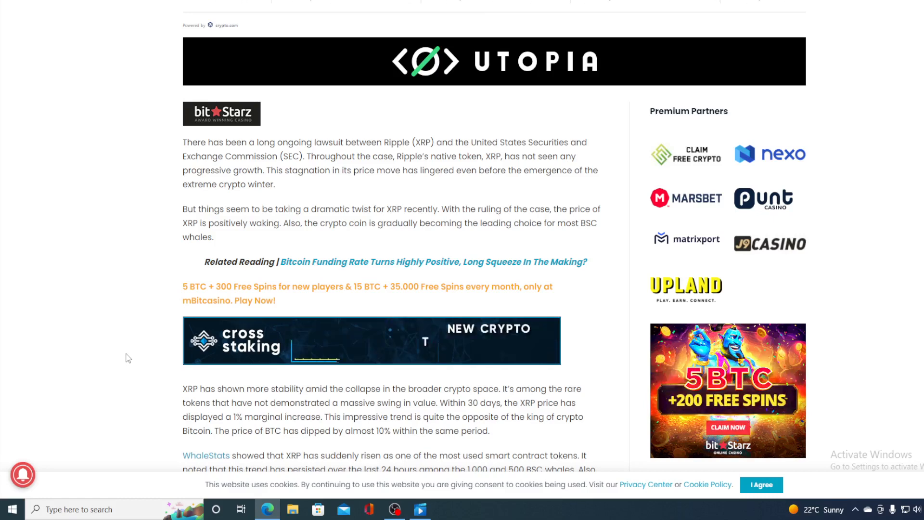
scroll("down", 3)
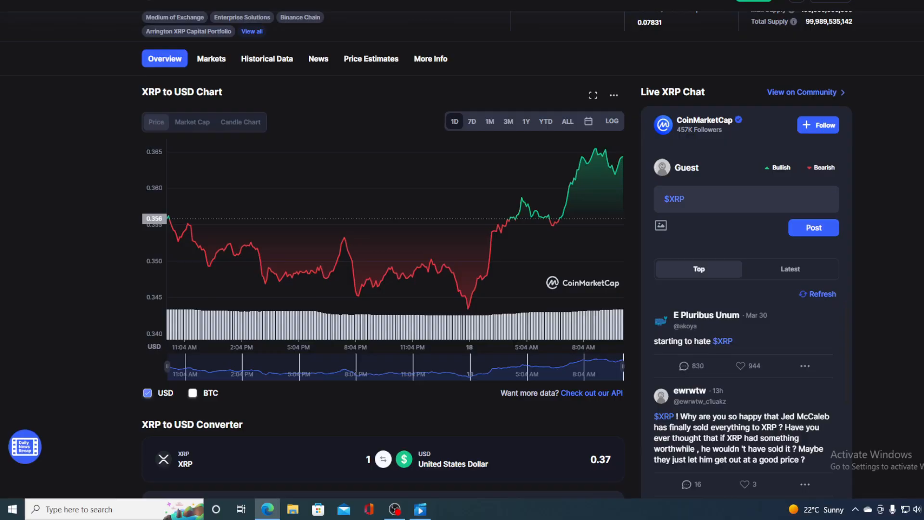
Switch the XRP to USD chart to the 1-month price range
left_click(489, 122)
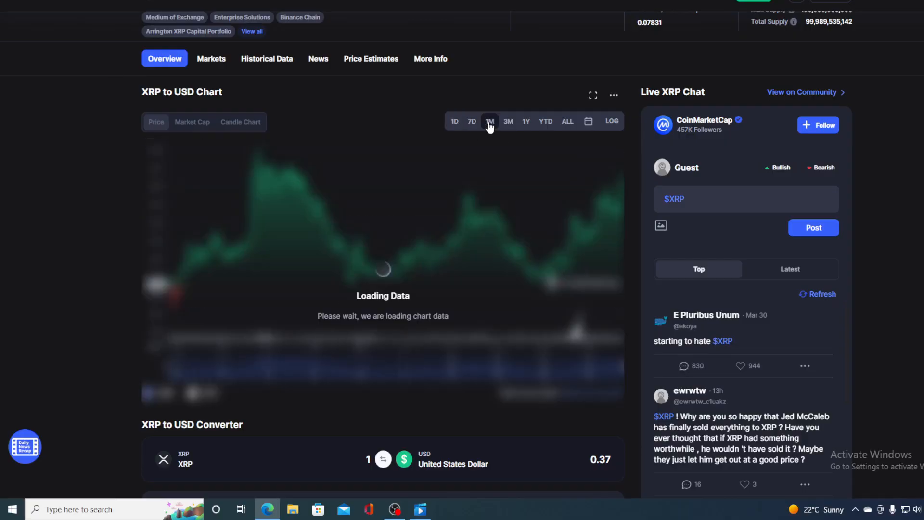